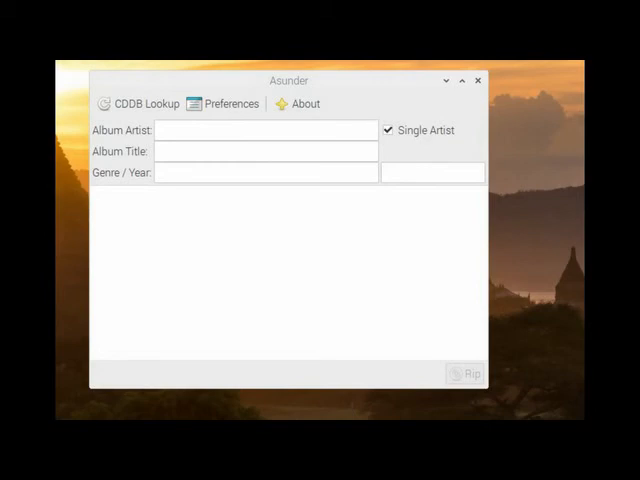
- Fetch the disc's CDDB info for Cheap Trick's Authorized Greatest Hits and review the track list
left_click(140, 104)
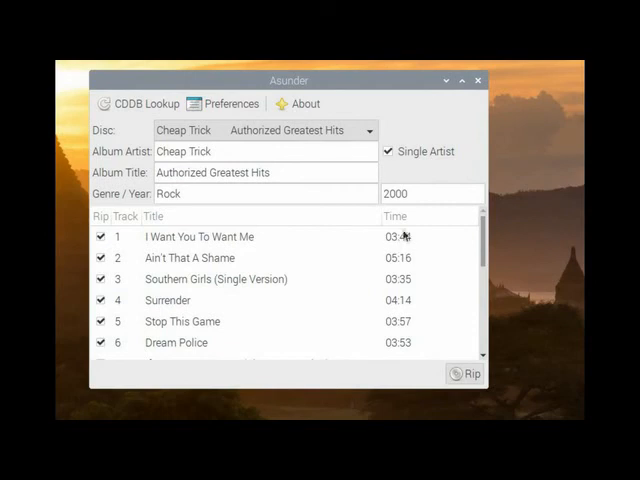
mouse_move(460, 126)
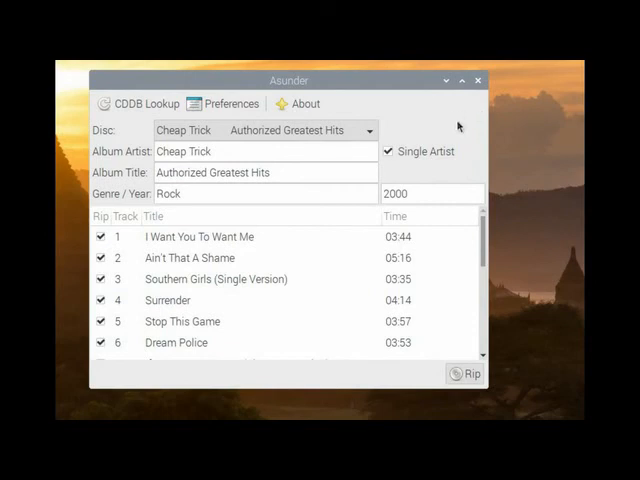
scroll("down", 3)
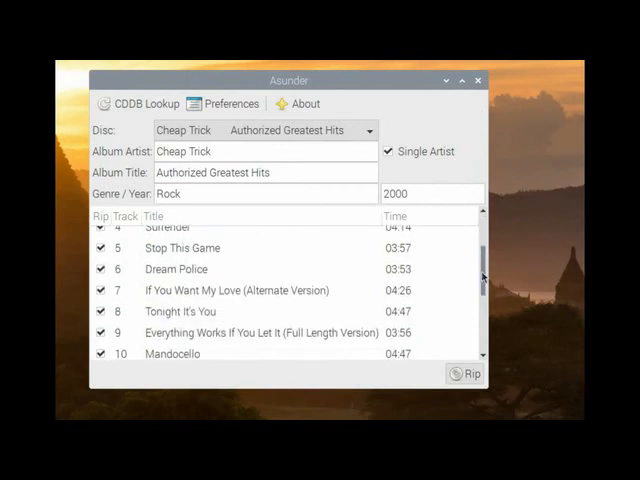
scroll("up", 3)
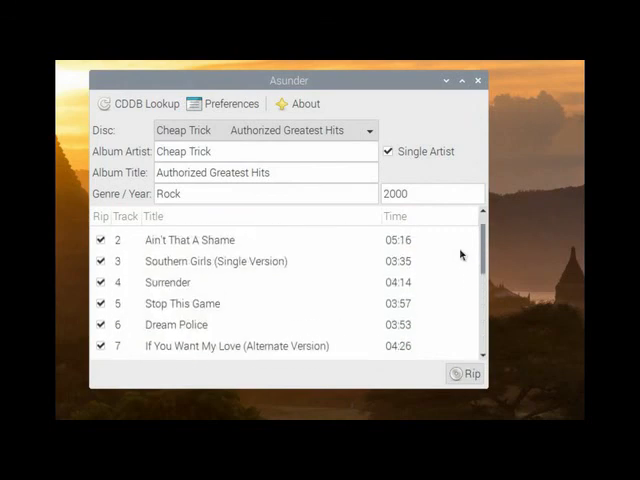
scroll("up", 3)
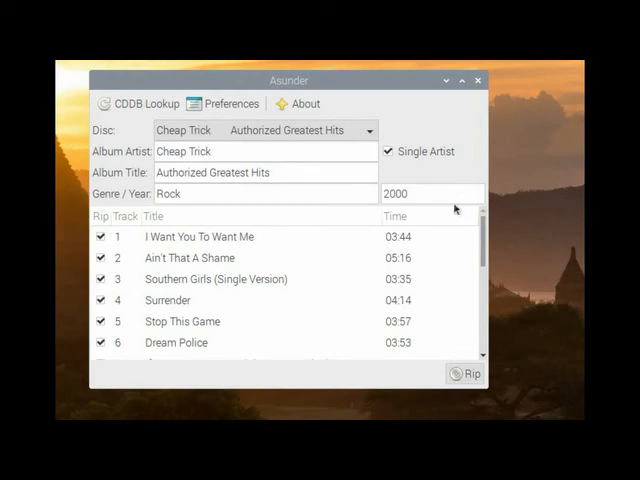
scroll("down", 3)
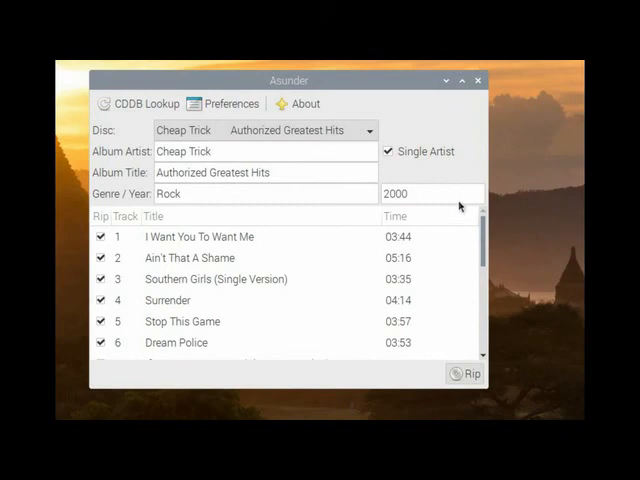
mouse_move(444, 124)
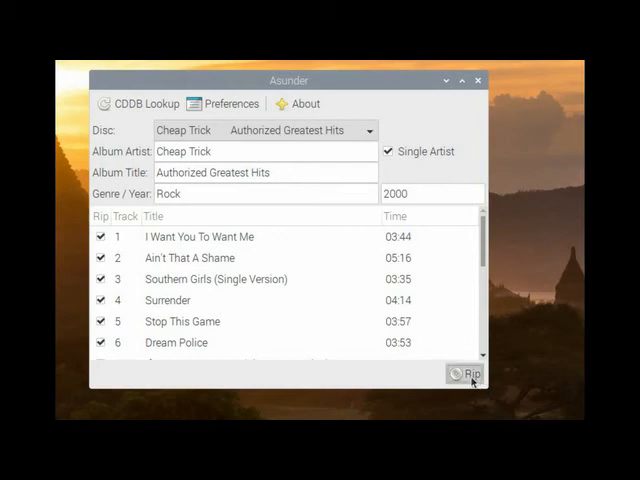
- Start ripping and encoding the 16 checked tracks to Ogg Vorbis files
left_click(468, 372)
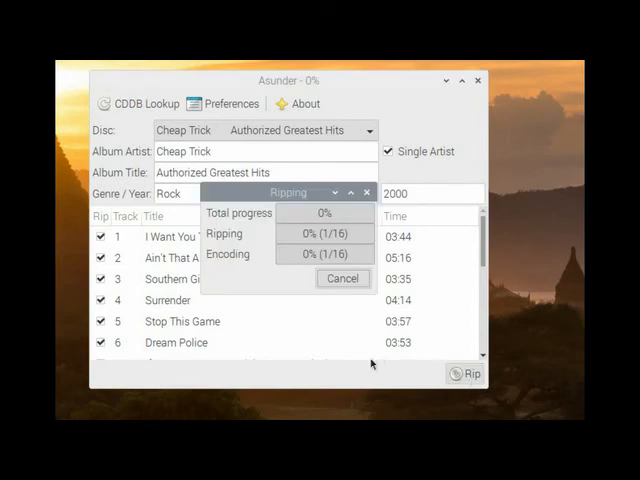
mouse_move(366, 366)
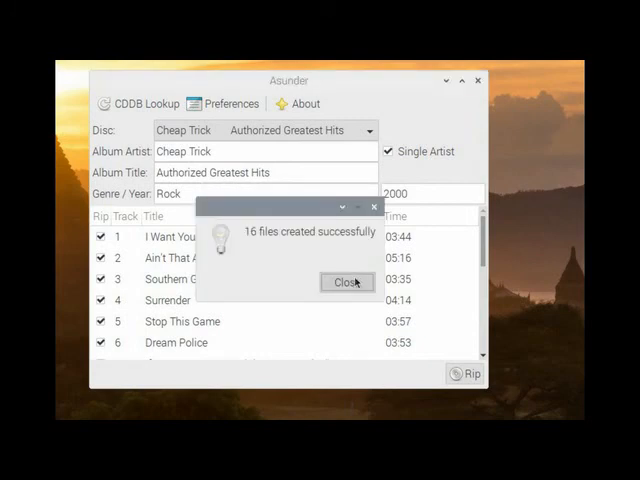
- Dismiss the files-created message and browse the Asunder homepage's description, features and dependencies
left_click(348, 282)
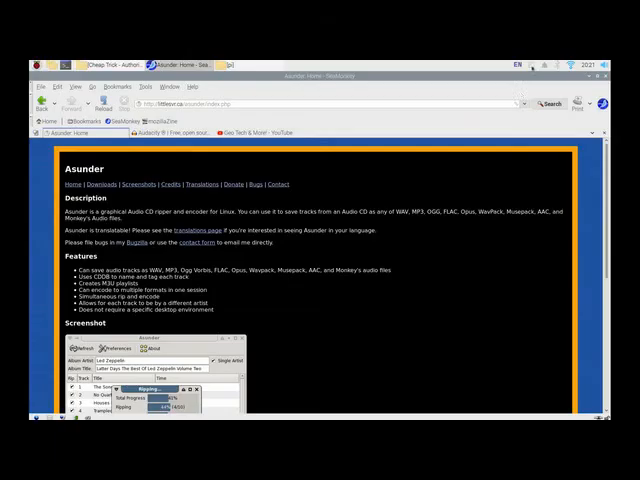
mouse_move(442, 320)
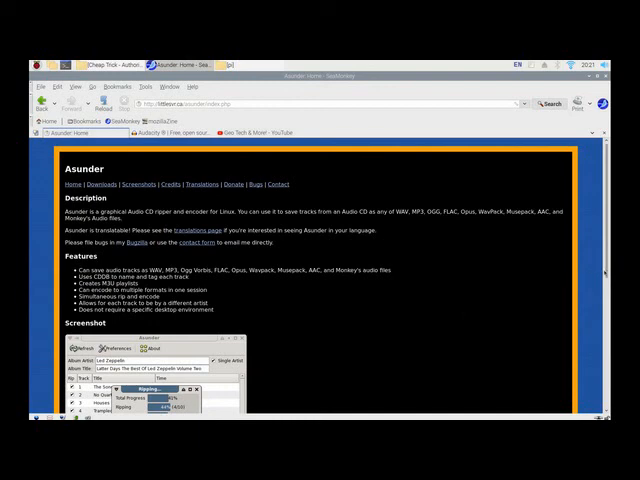
scroll("down", 3)
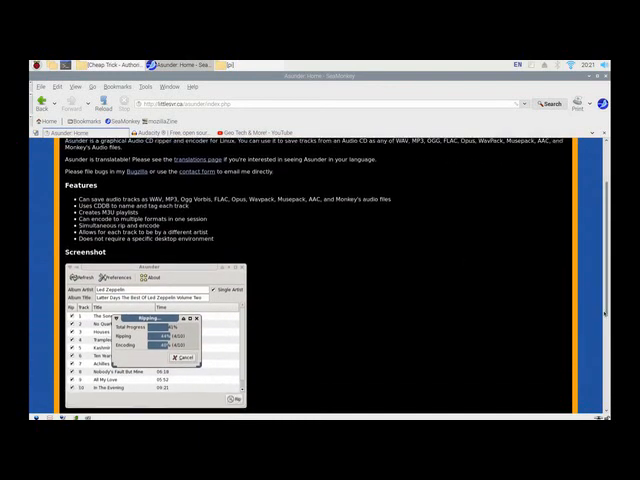
scroll("down", 3)
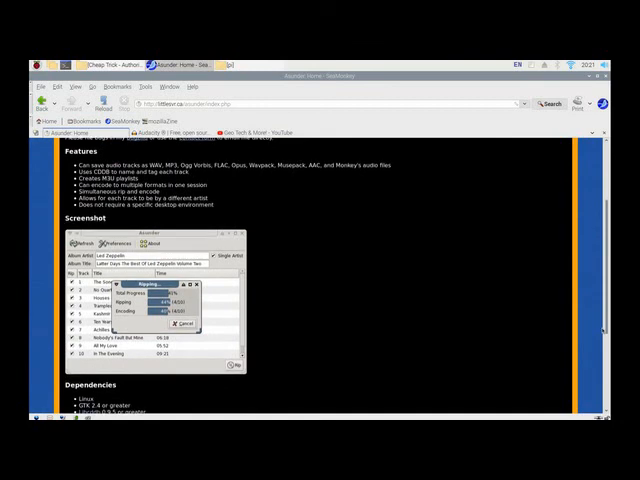
scroll("down", 3)
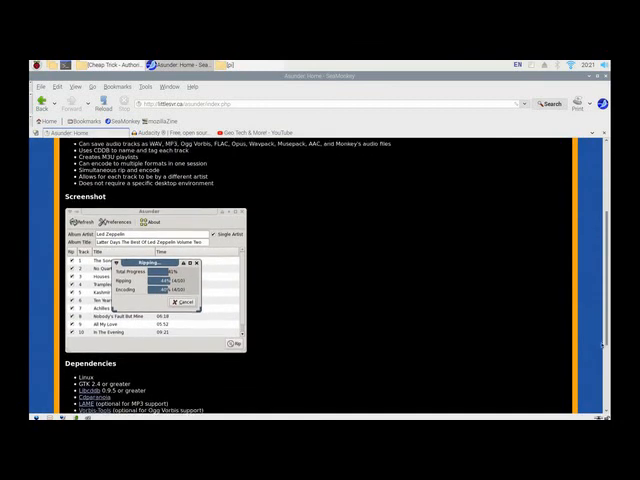
scroll("down", 3)
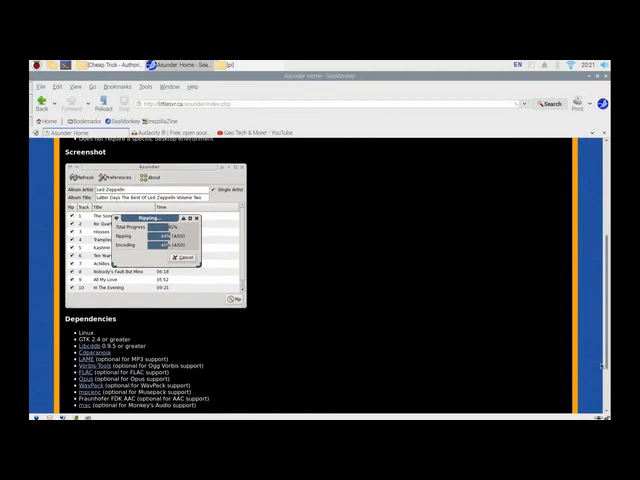
scroll("up", 3)
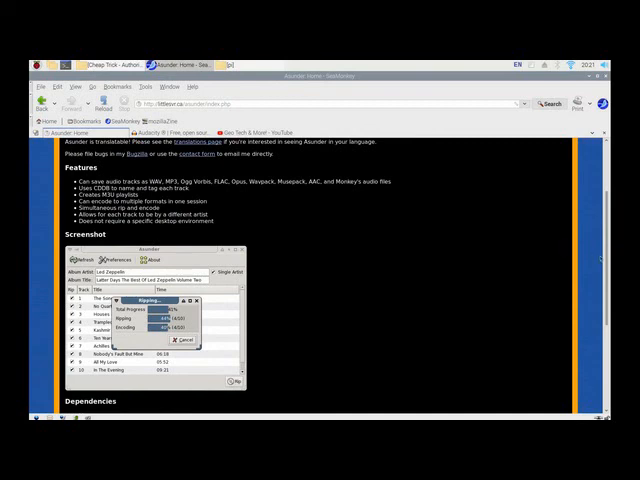
scroll("up", 3)
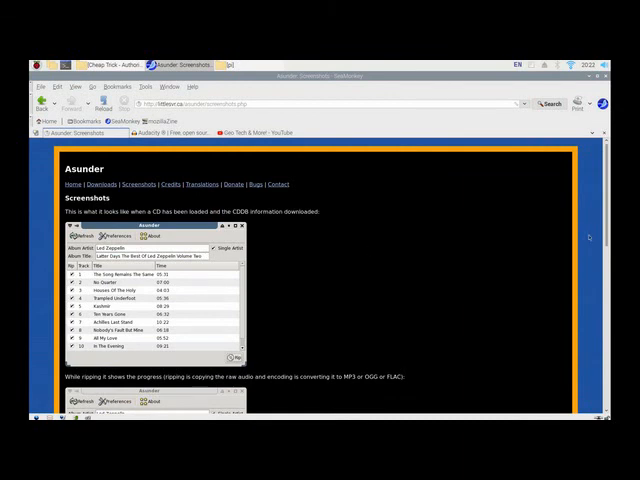
- Scroll through the Asunder screenshots of ripping, preferences and video sections, returning to the top
scroll("down", 3)
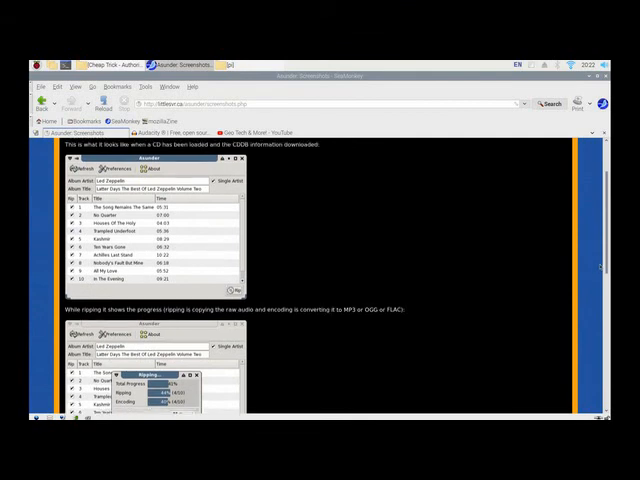
scroll("down", 3)
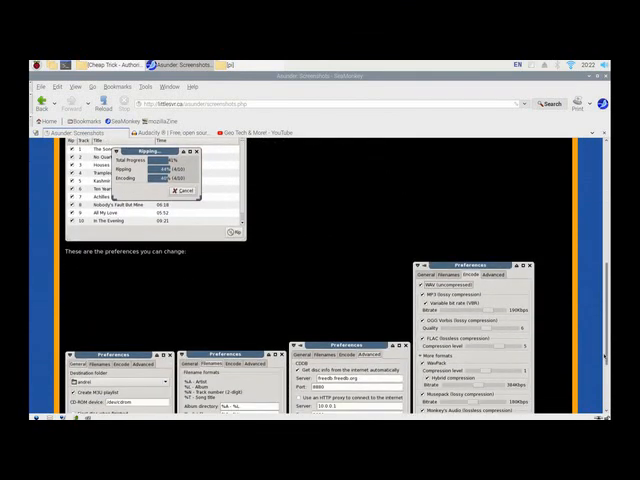
scroll("down", 3)
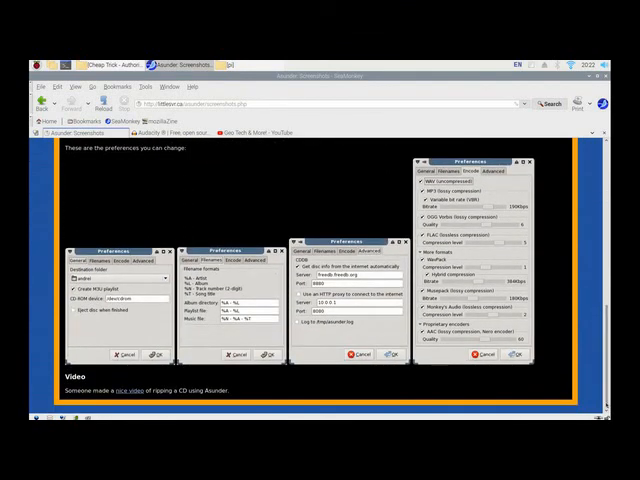
scroll("up", 3)
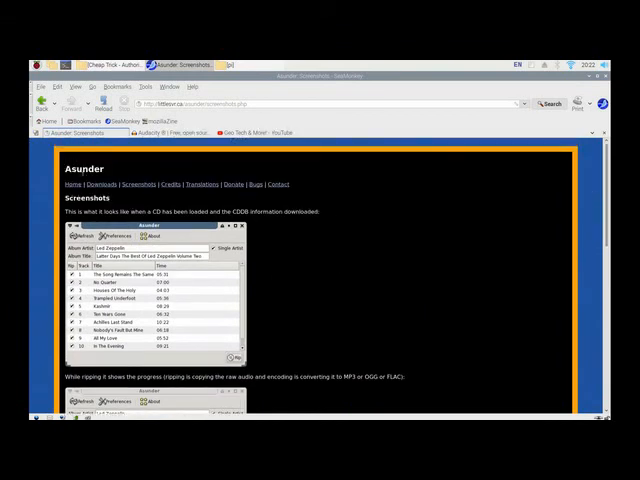
- Go to the Asunder Downloads page listing the latest release and older versions
left_click(96, 184)
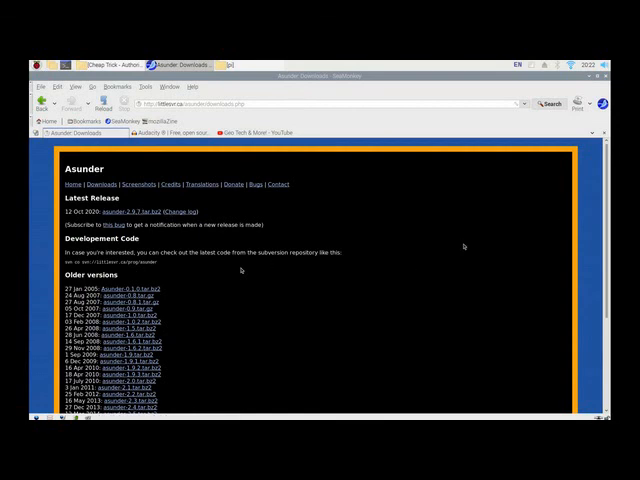
scroll("down", 3)
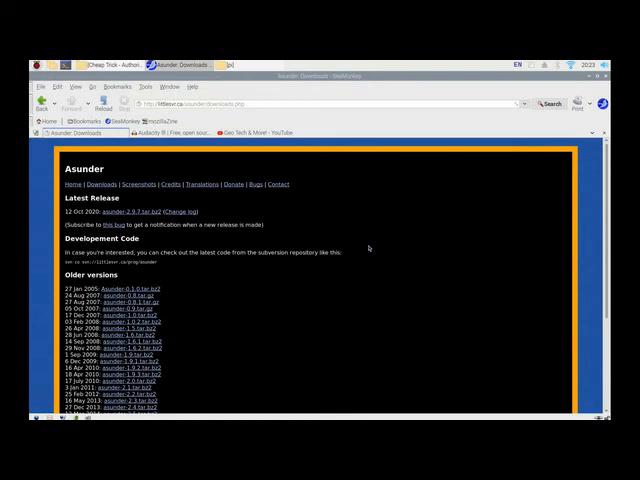
mouse_move(254, 92)
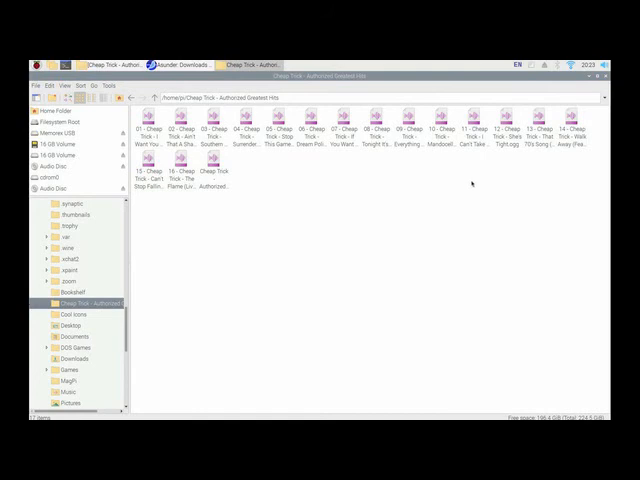
right_click(164, 128)
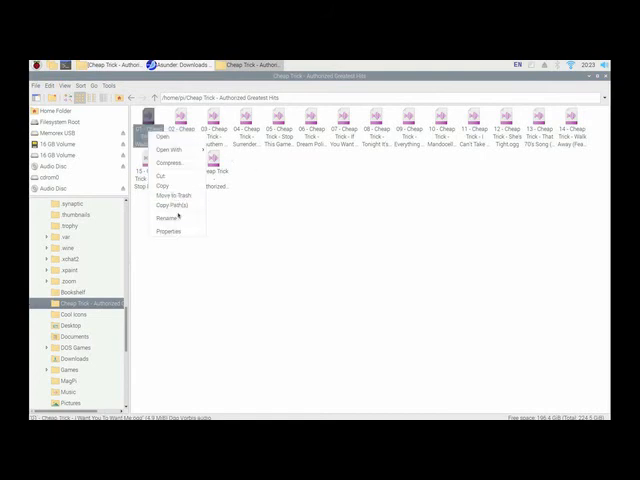
left_click(170, 232)
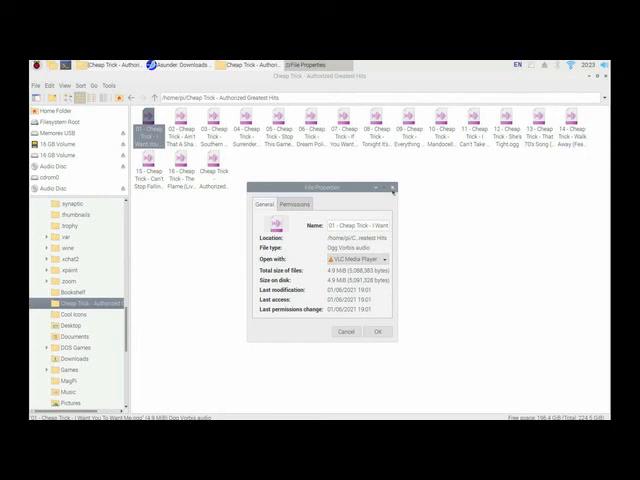
left_click(376, 332)
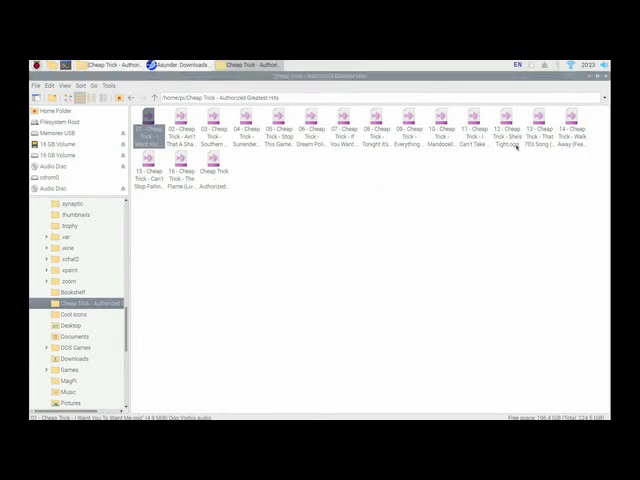
left_click(180, 64)
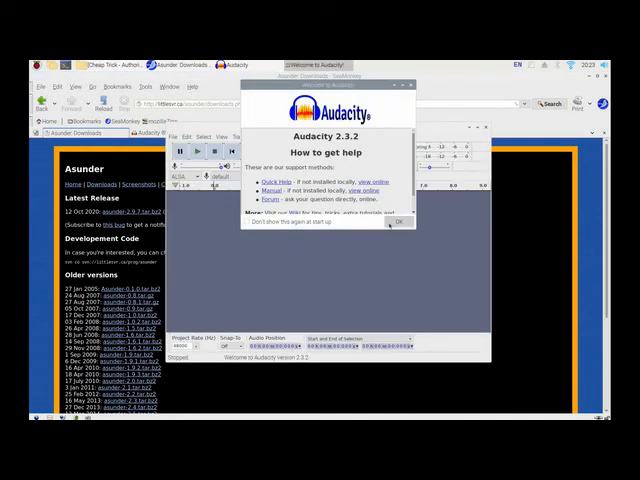
- Dismiss Audacity's 'How to get help' welcome, leaving an empty project ready
left_click(398, 224)
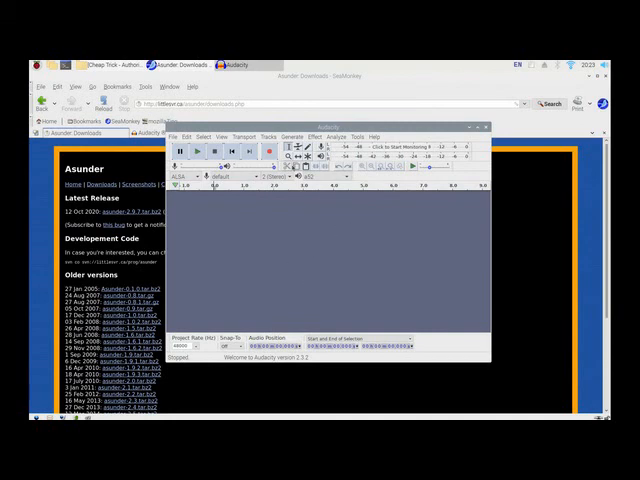
left_click(178, 136)
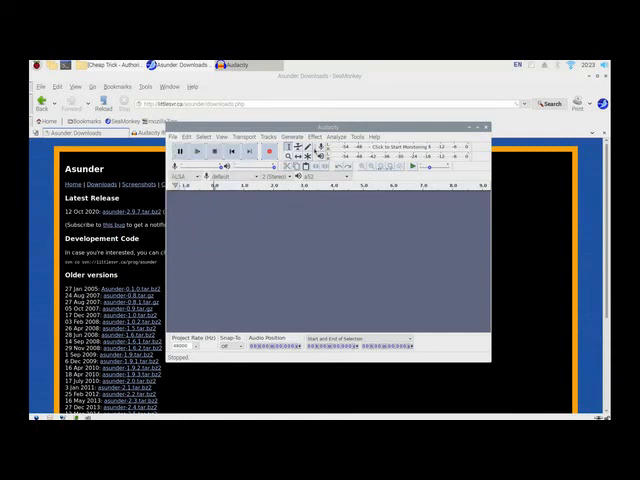
left_click(324, 136)
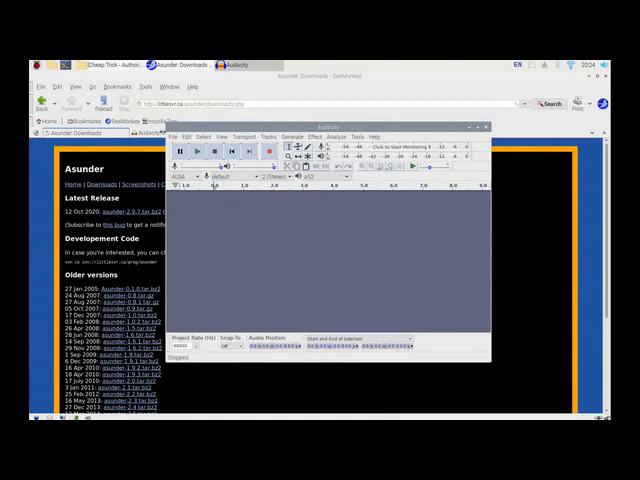
left_click(176, 136)
type("Au")
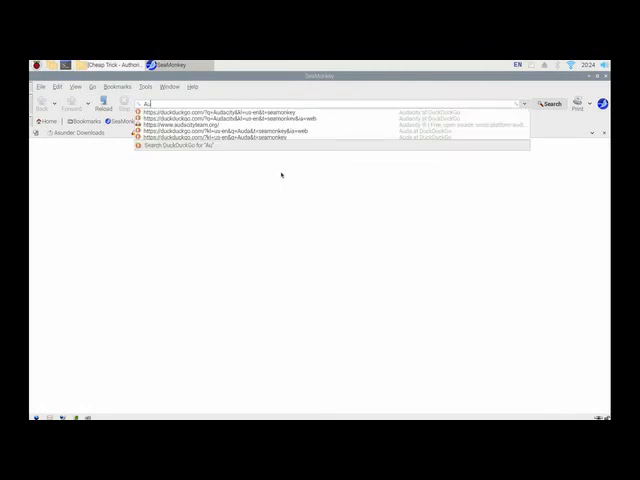
- Run a web search for 'audacity' from the address bar suggestion
left_click(230, 124)
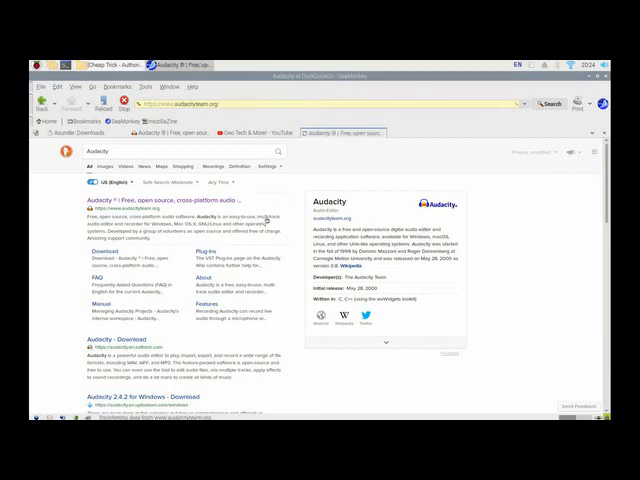
- Visit audacityteam.org, browse the homepage and show its Download menu options
left_click(136, 204)
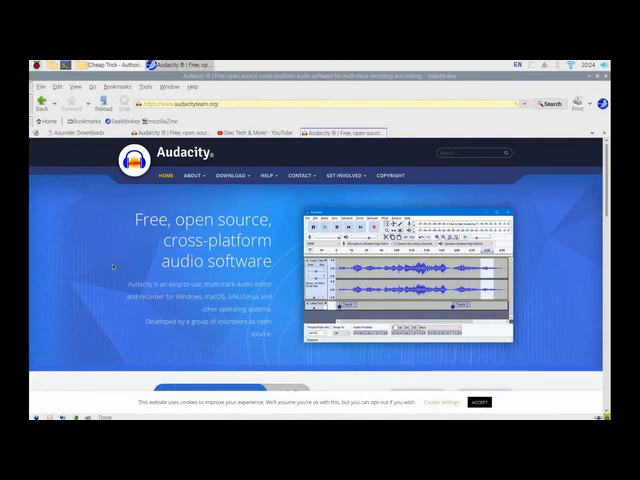
scroll("down", 3)
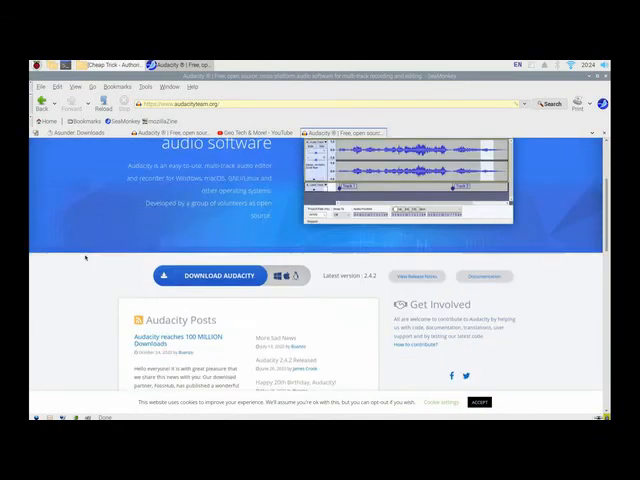
scroll("up", 3)
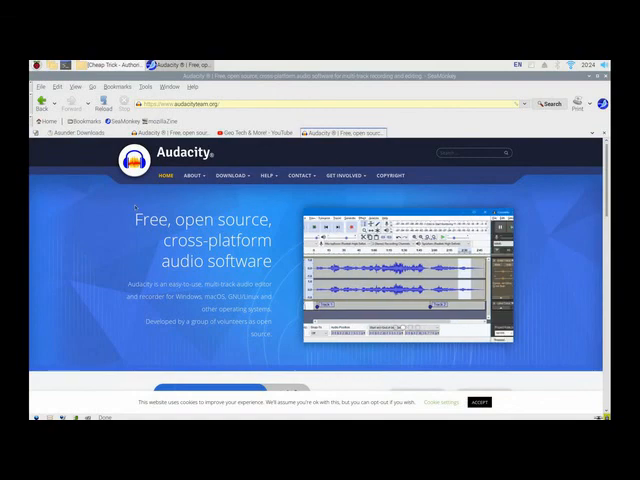
left_click(232, 176)
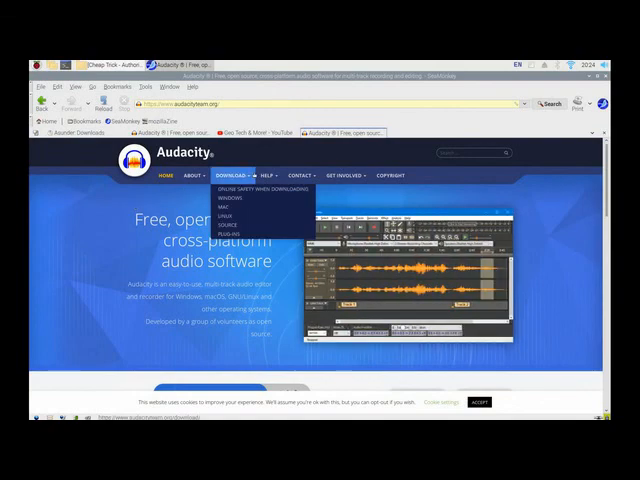
mouse_move(230, 200)
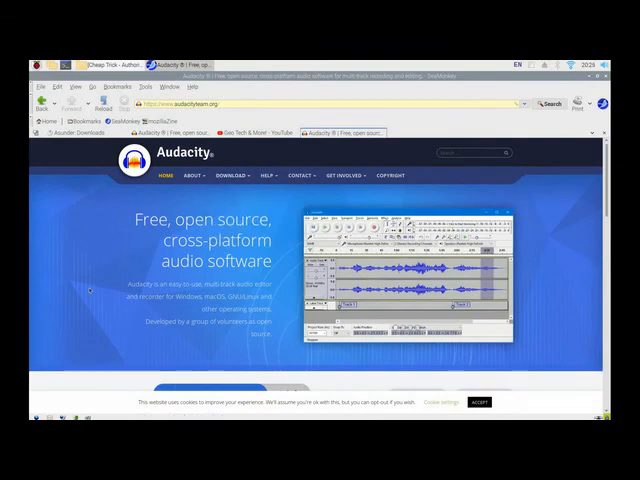
scroll("down", 3)
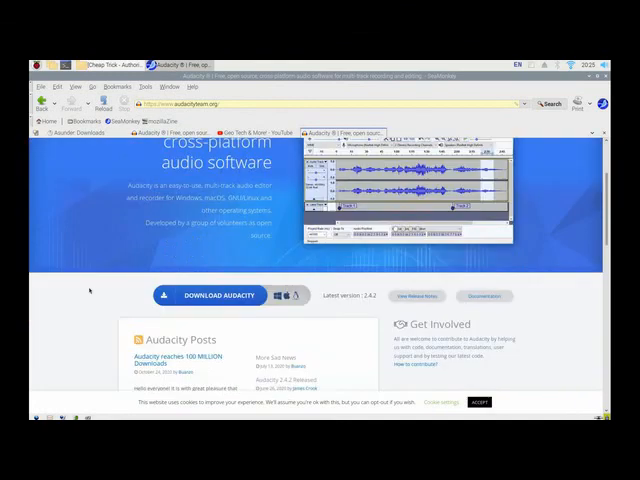
scroll("down", 3)
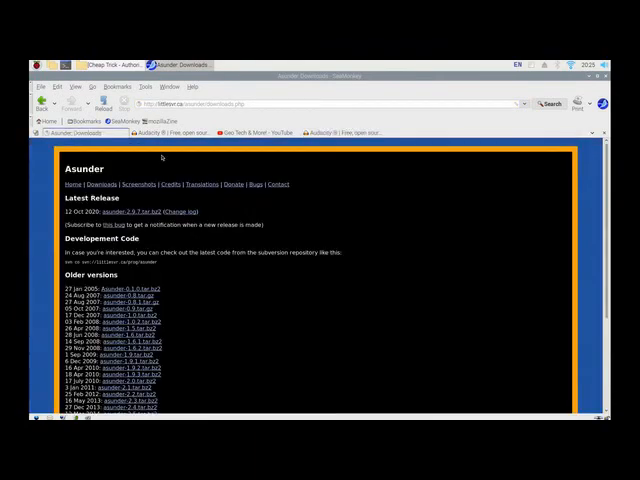
mouse_move(342, 116)
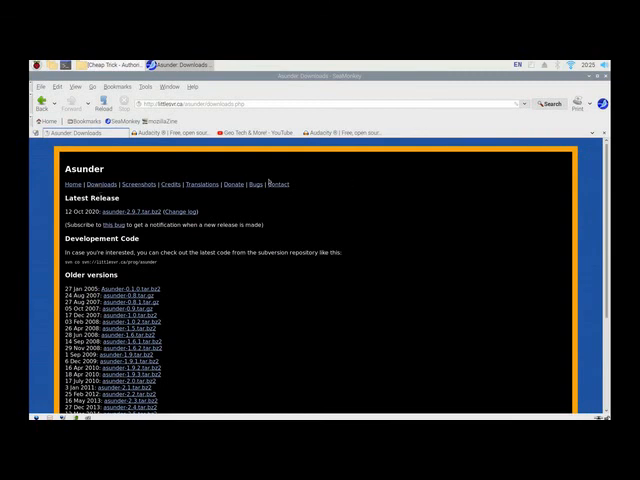
mouse_move(350, 200)
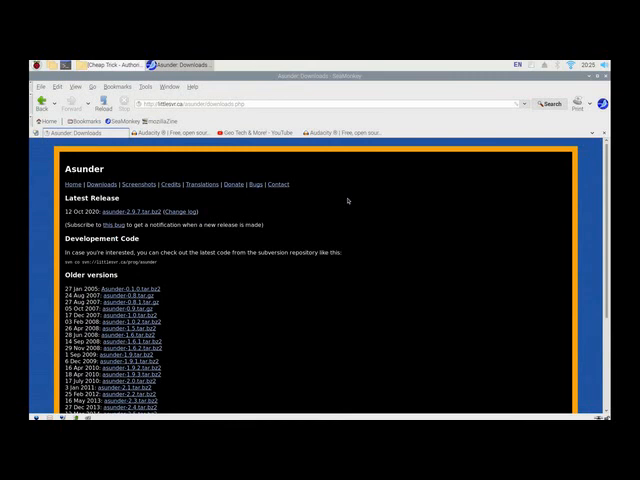
mouse_move(400, 178)
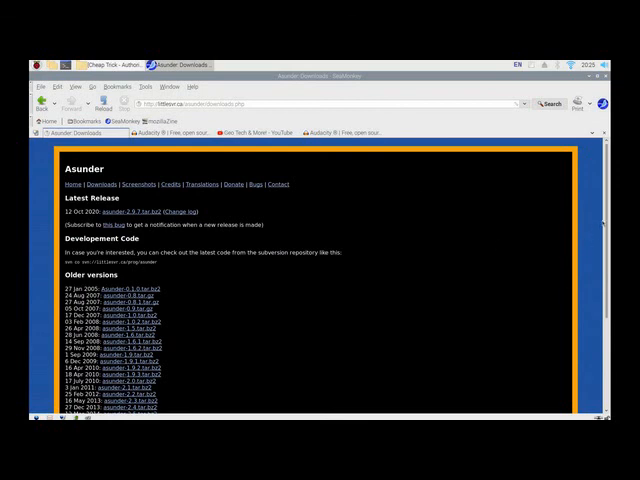
- Scroll the Asunder Downloads page through the older versions and back to the top
scroll("down", 3)
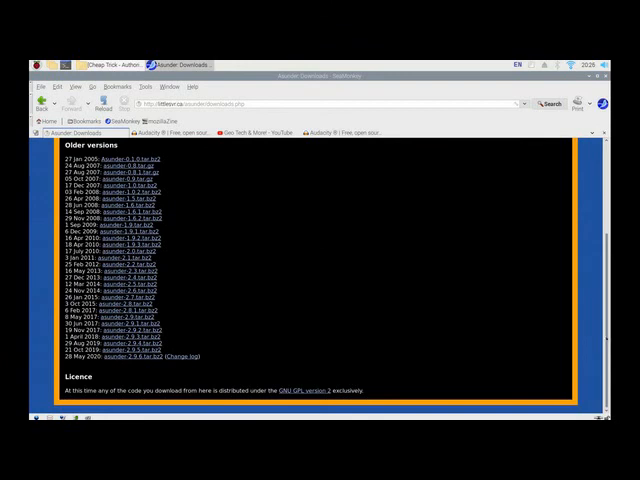
scroll("up", 3)
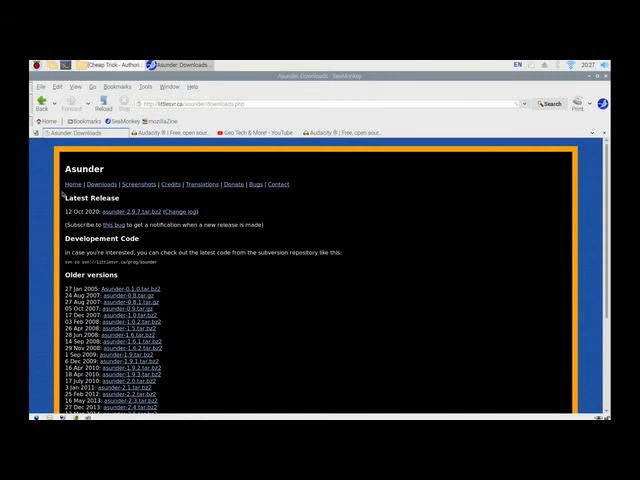
mouse_move(192, 170)
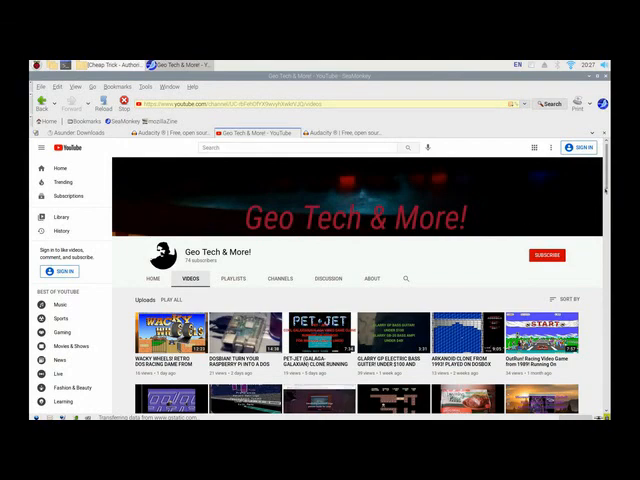
- Scroll down the Geo Tech & More channel's Videos grid
scroll("down", 3)
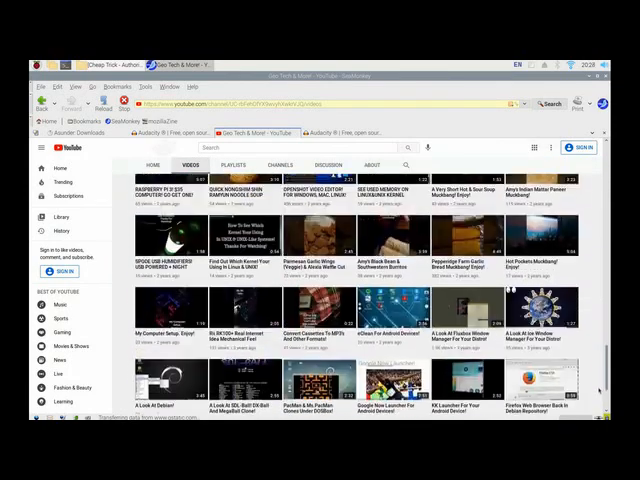
scroll("down", 3)
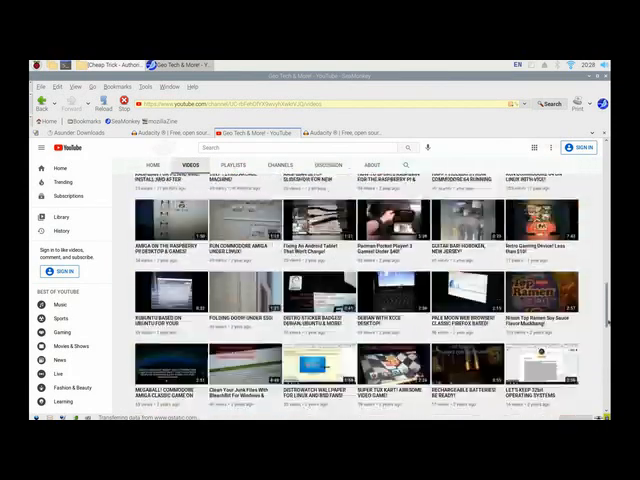